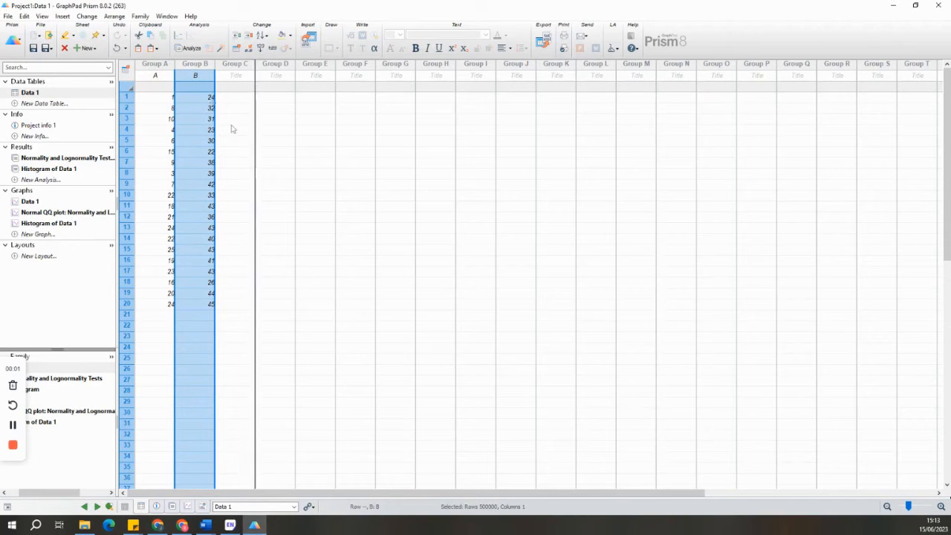
Select Data 1 columns A and B and choose 't tests (and nonparametric tests)' as the analysis.
click(155, 75)
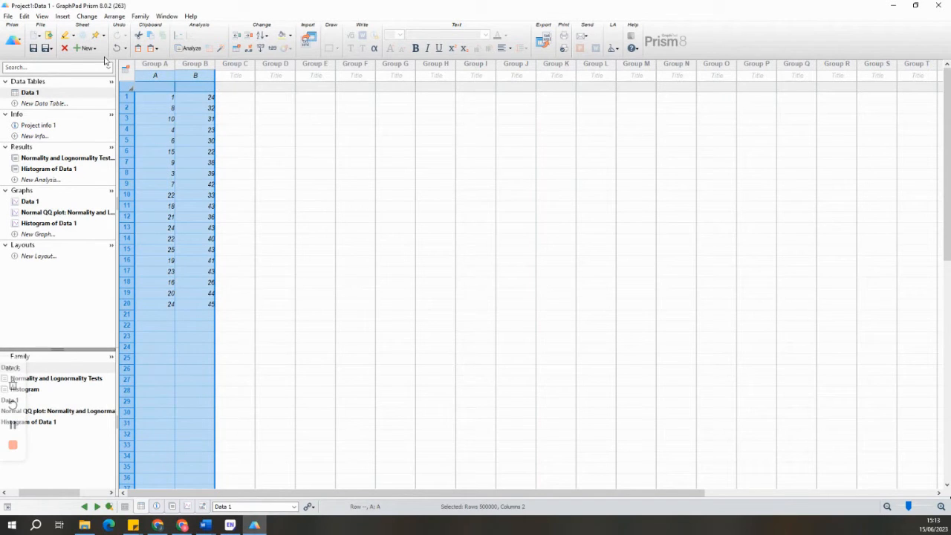
click(67, 158)
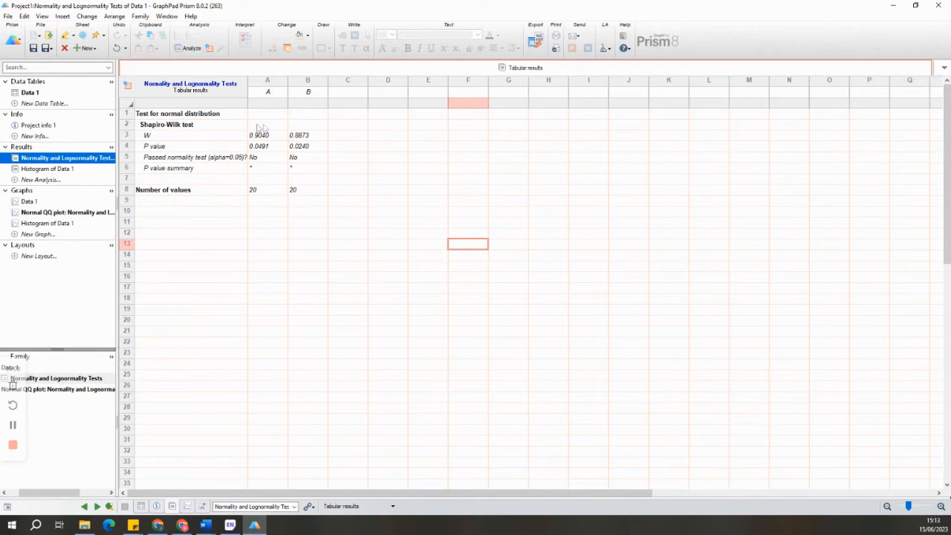
mouse_move(37, 442)
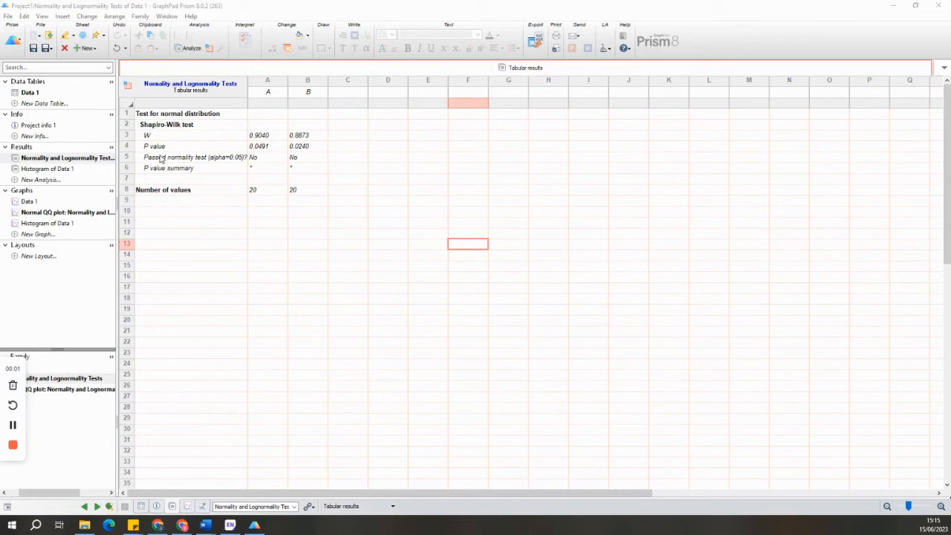
click(29, 92)
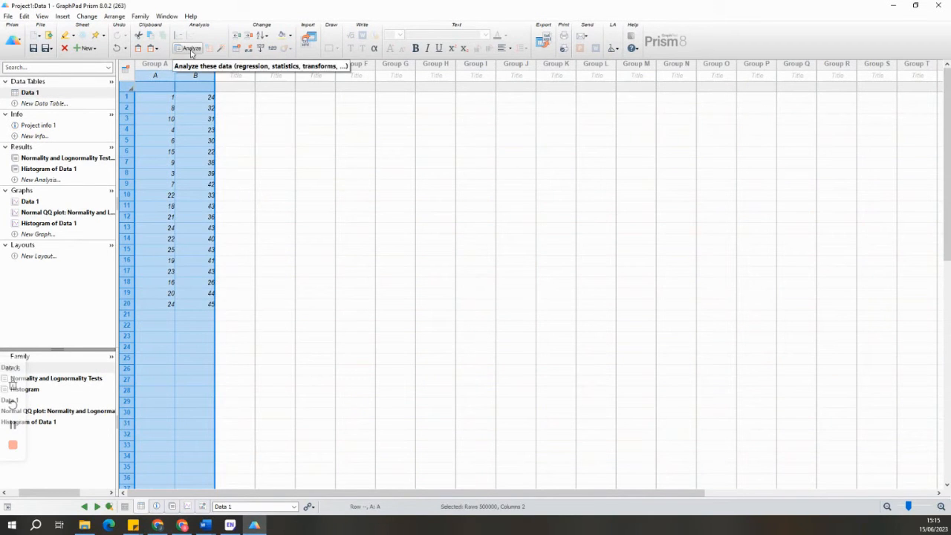
click(192, 47)
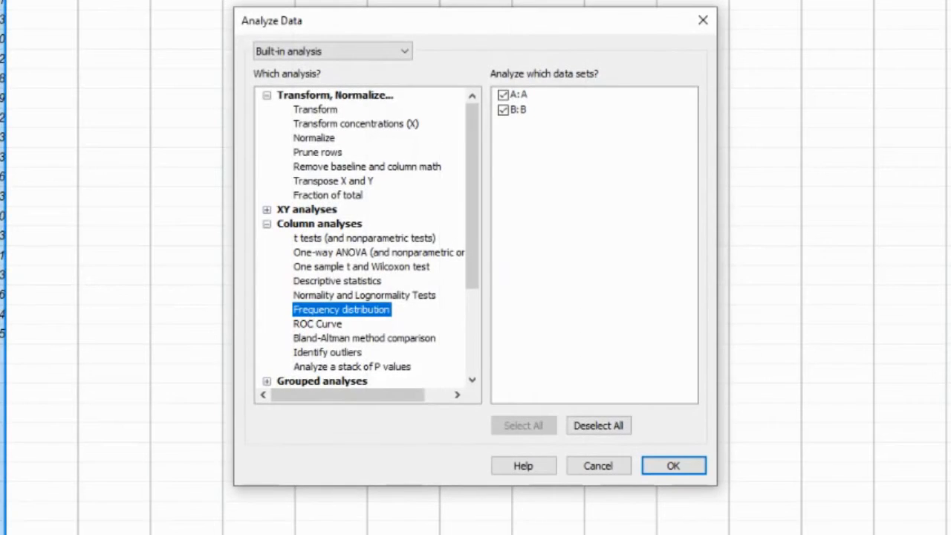
mouse_move(349, 245)
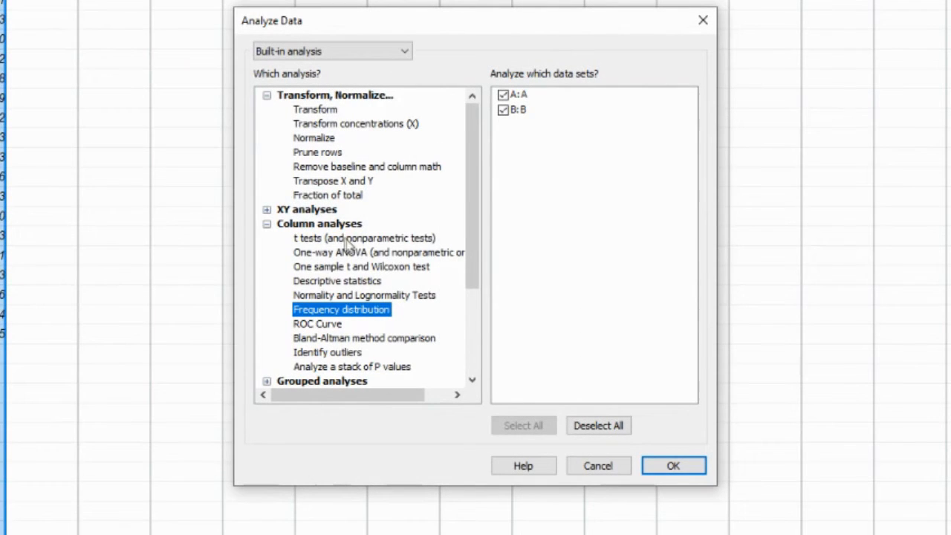
click(364, 238)
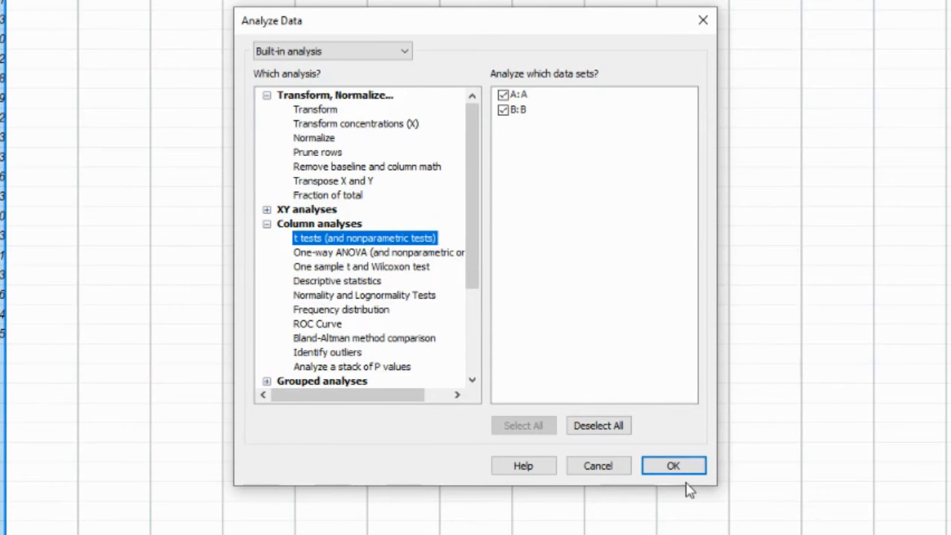
Choose the nonparametric Mann-Whitney test, enabling Graph ranks and the median-difference confidence interval.
click(673, 465)
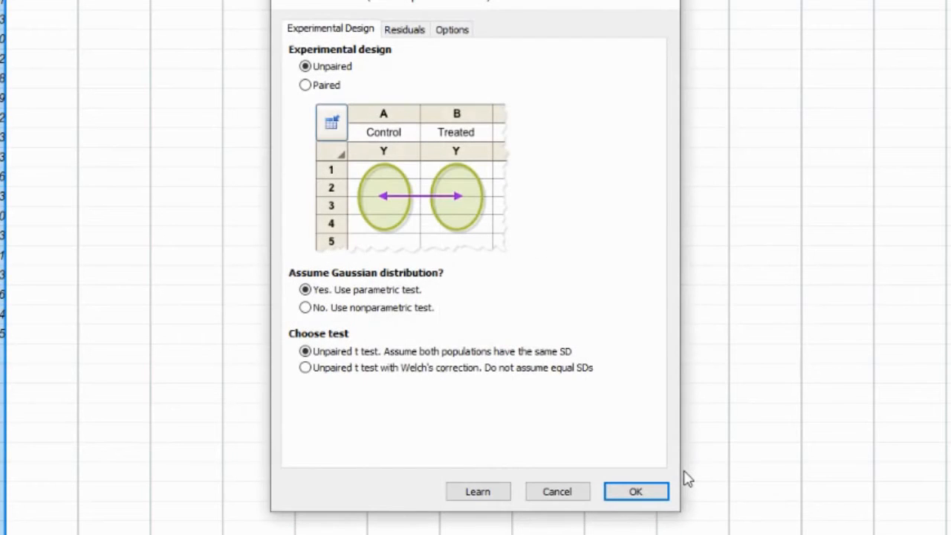
mouse_move(305, 316)
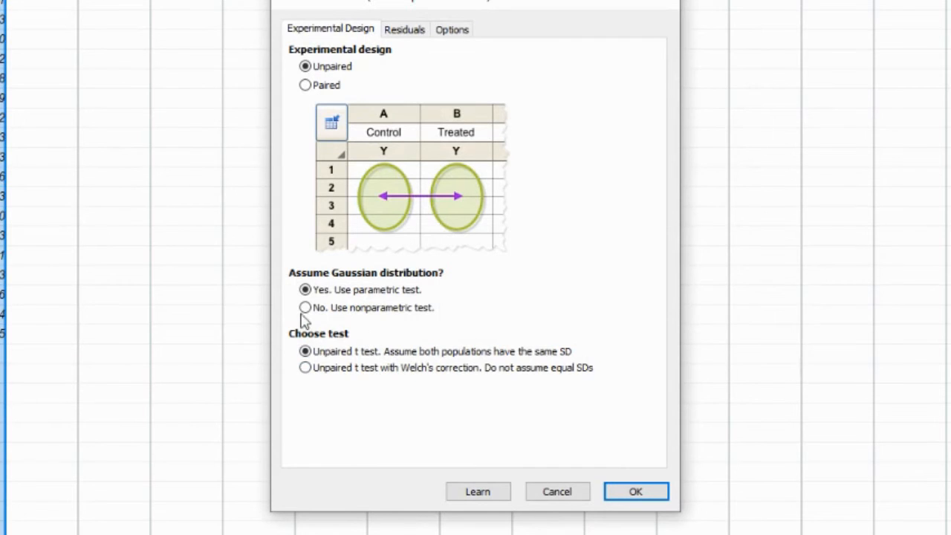
click(305, 307)
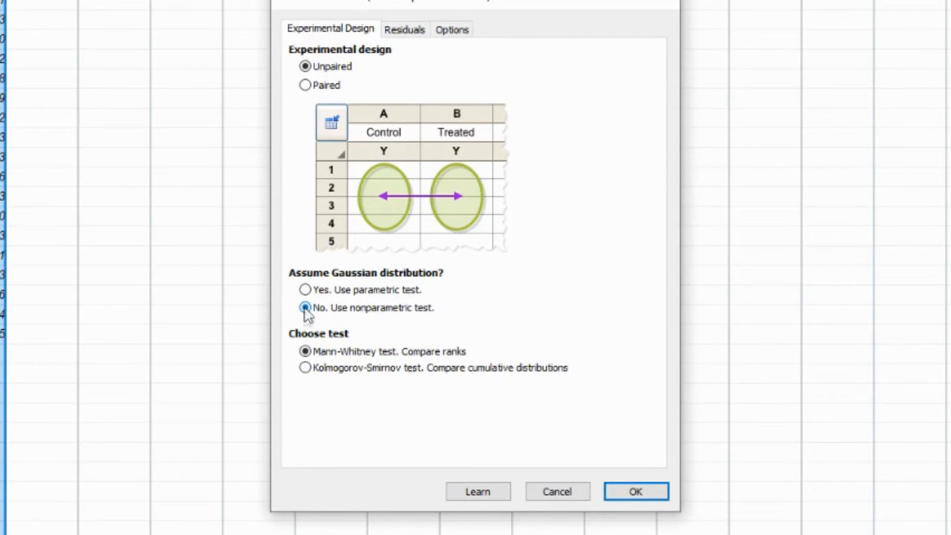
mouse_move(394, 122)
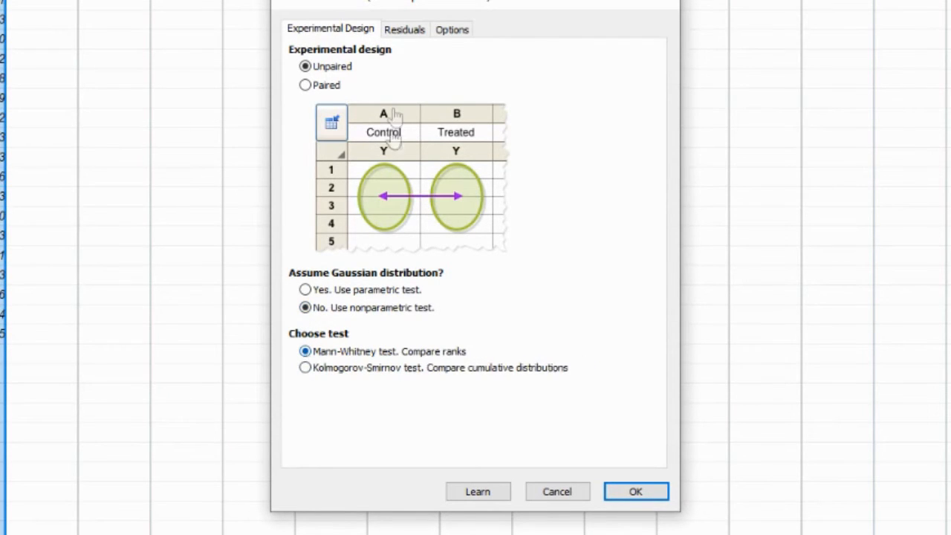
click(404, 29)
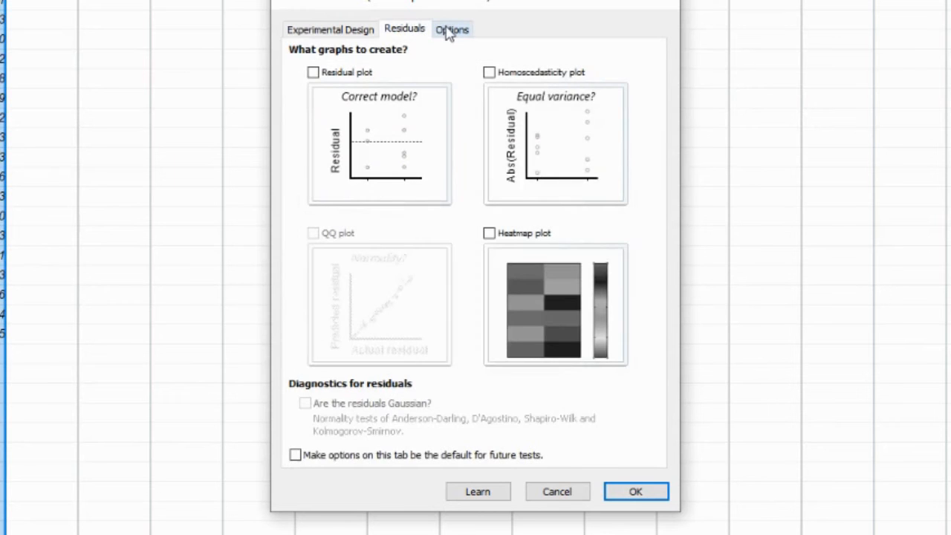
click(451, 29)
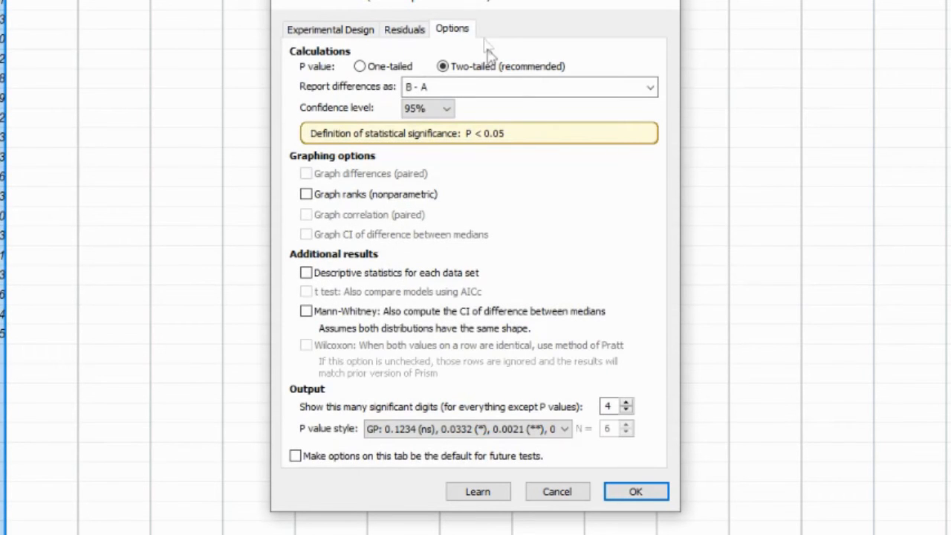
mouse_move(446, 299)
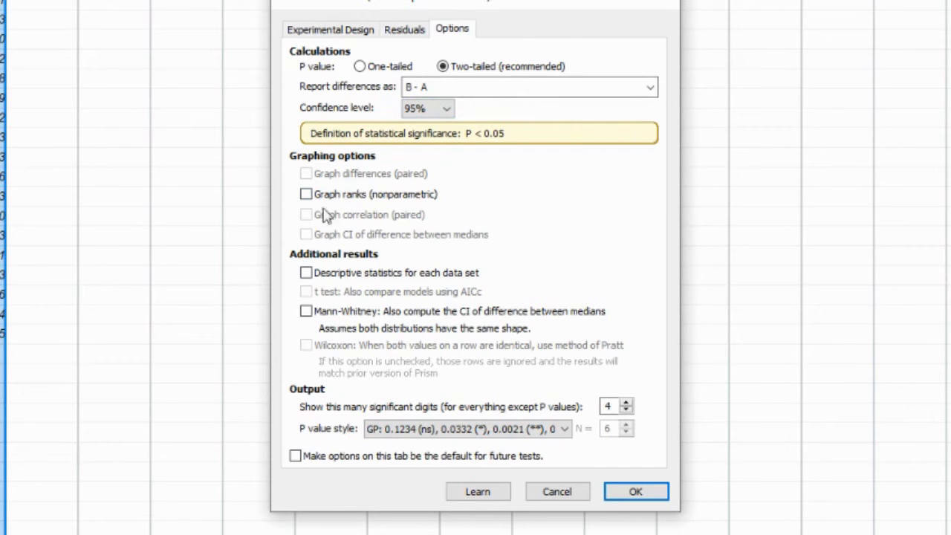
click(305, 194)
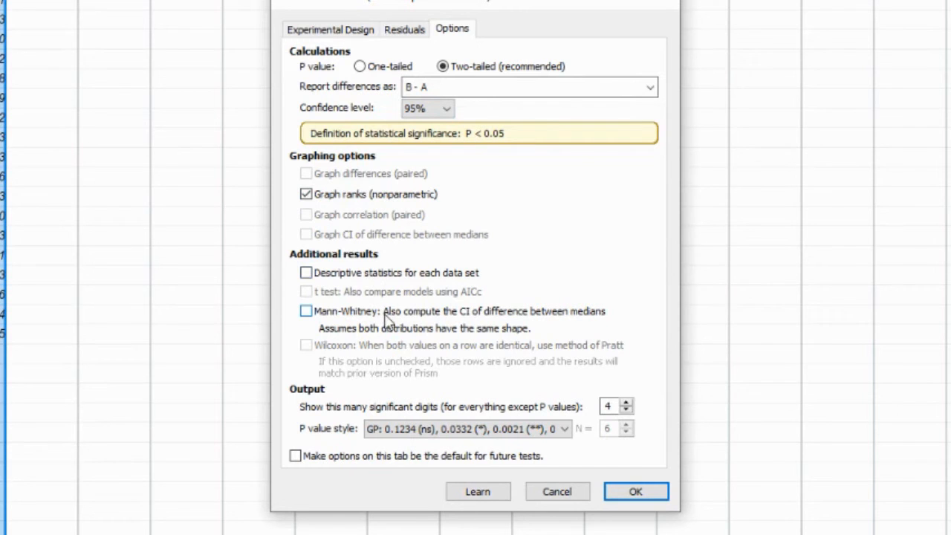
click(306, 310)
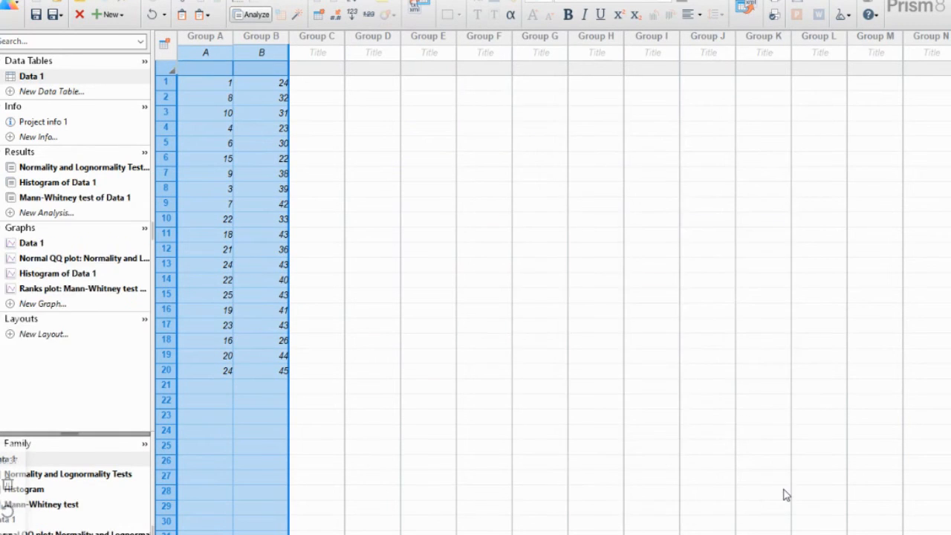
View the Mann-Whitney results: P < 0.0001, significant ('Yes' in row 11), medians 17.00 vs 38.50.
click(75, 197)
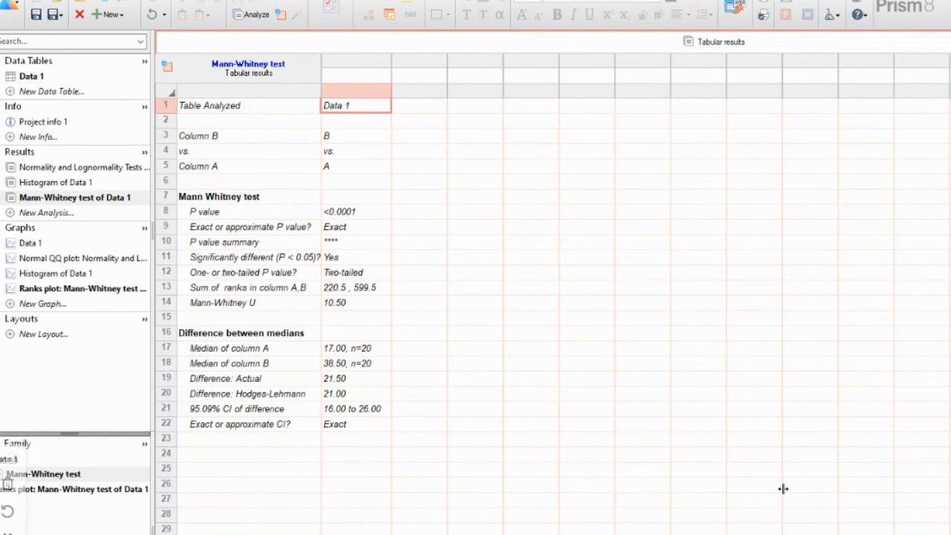
mouse_move(602, 314)
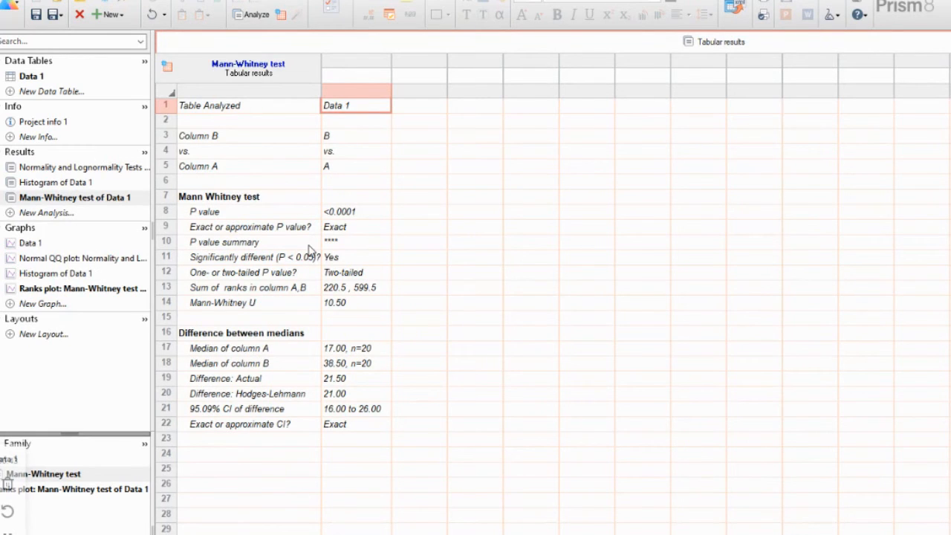
mouse_move(335, 257)
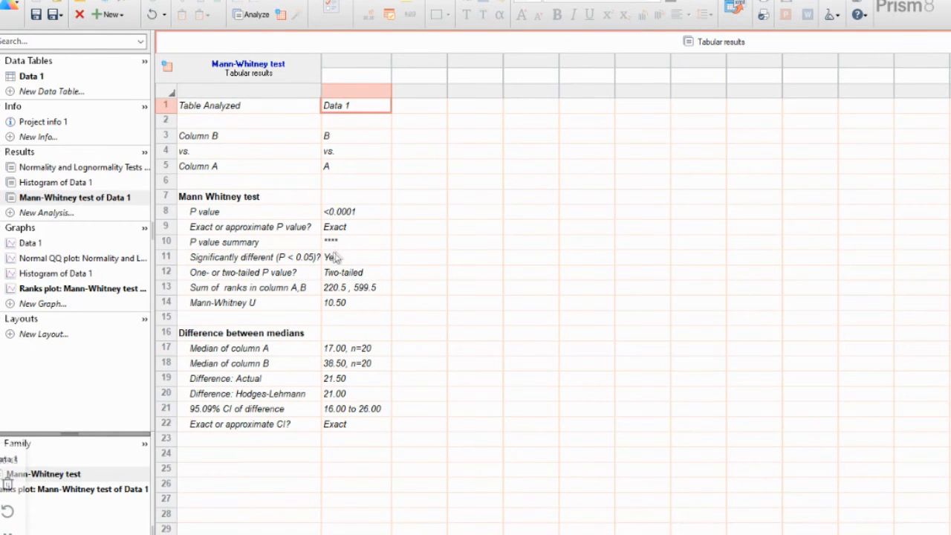
mouse_move(336, 269)
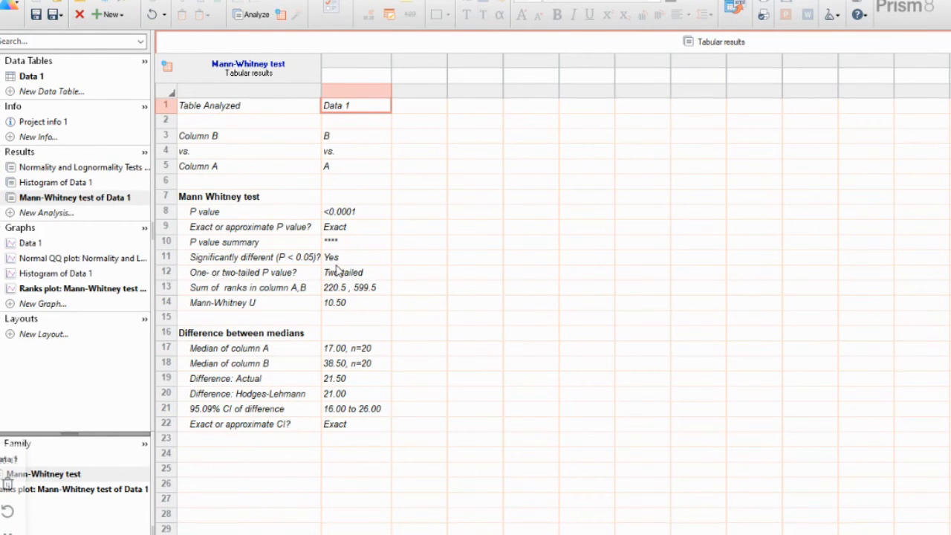
mouse_move(343, 297)
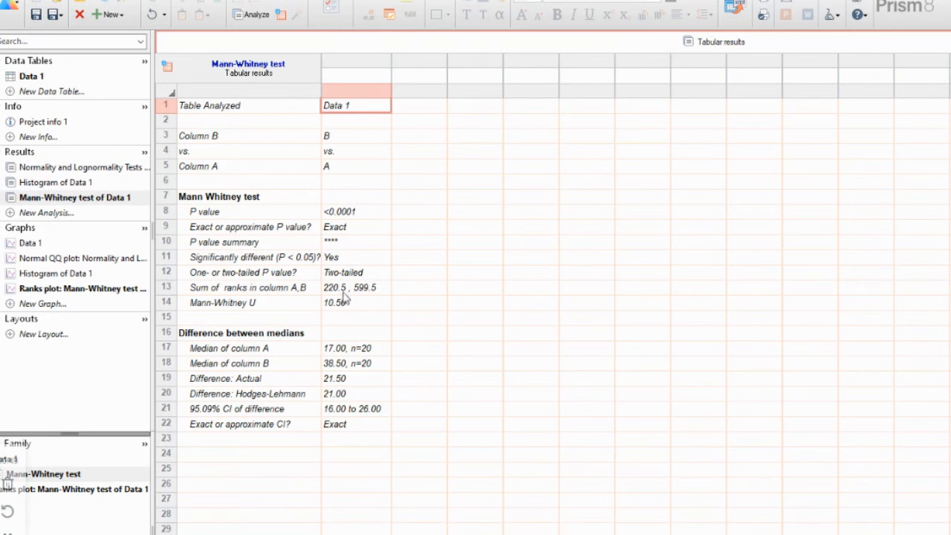
mouse_move(343, 309)
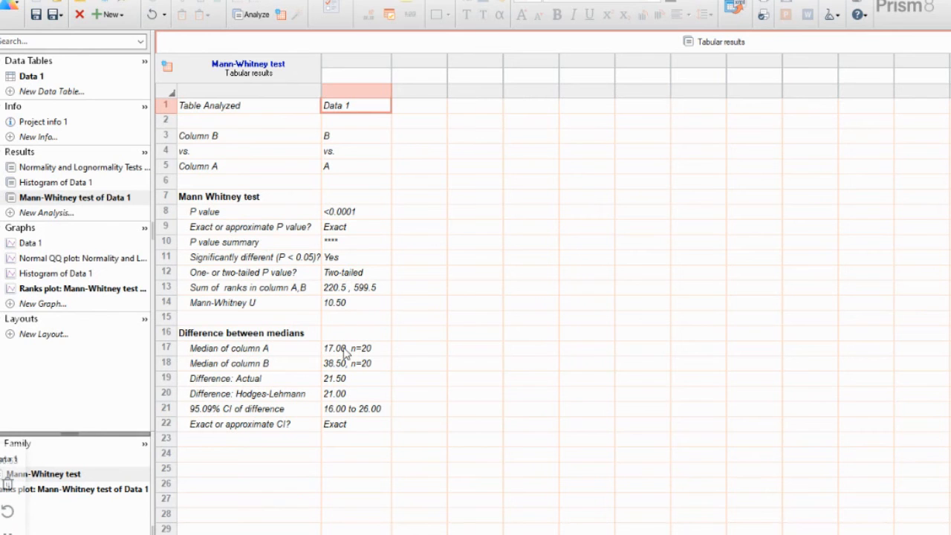
mouse_move(342, 444)
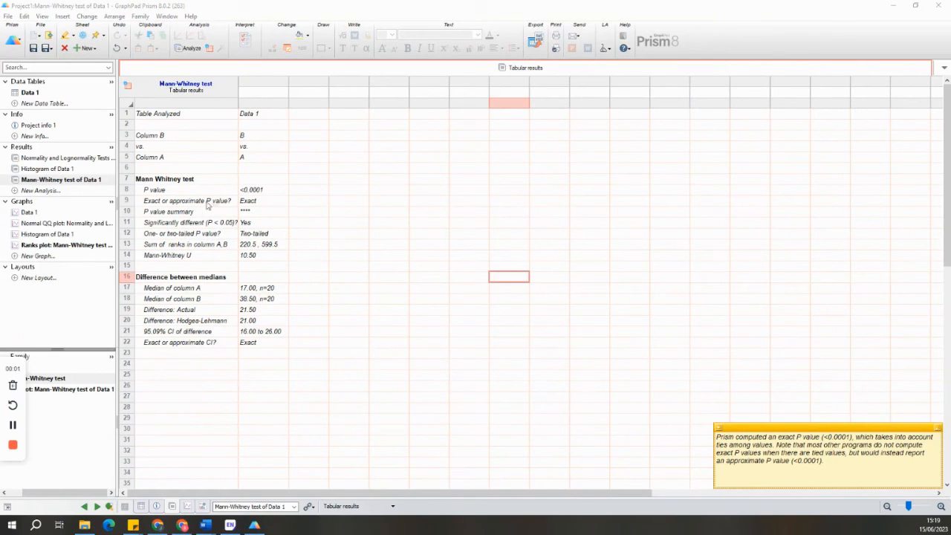
mouse_move(253, 218)
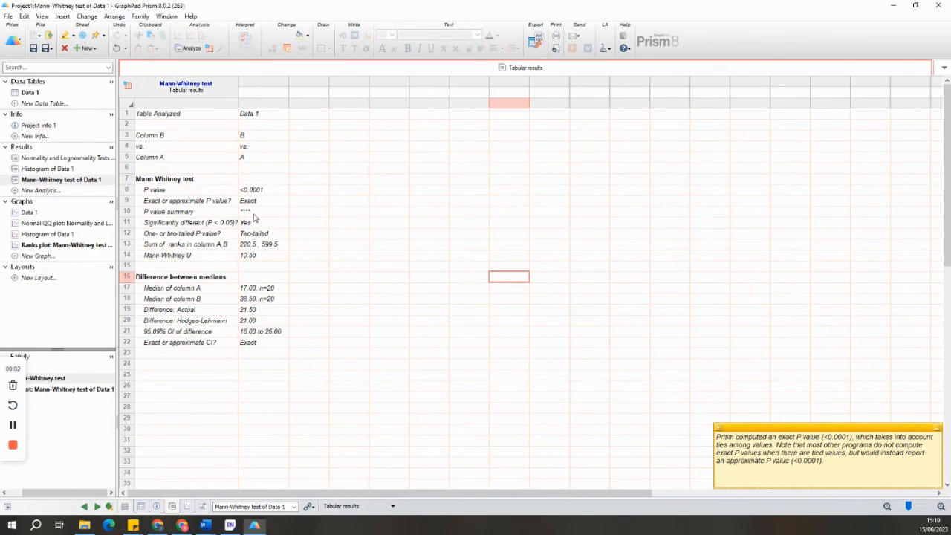
click(262, 222)
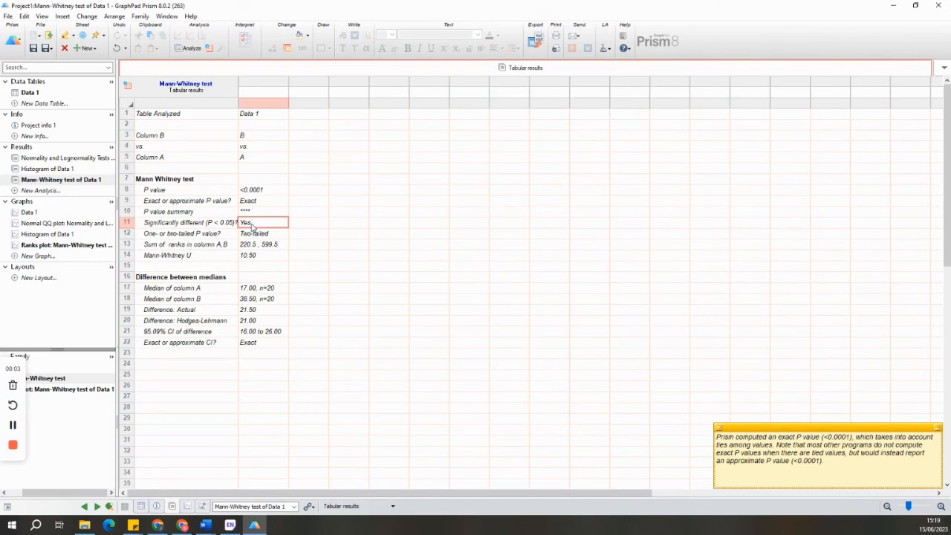
mouse_move(37, 255)
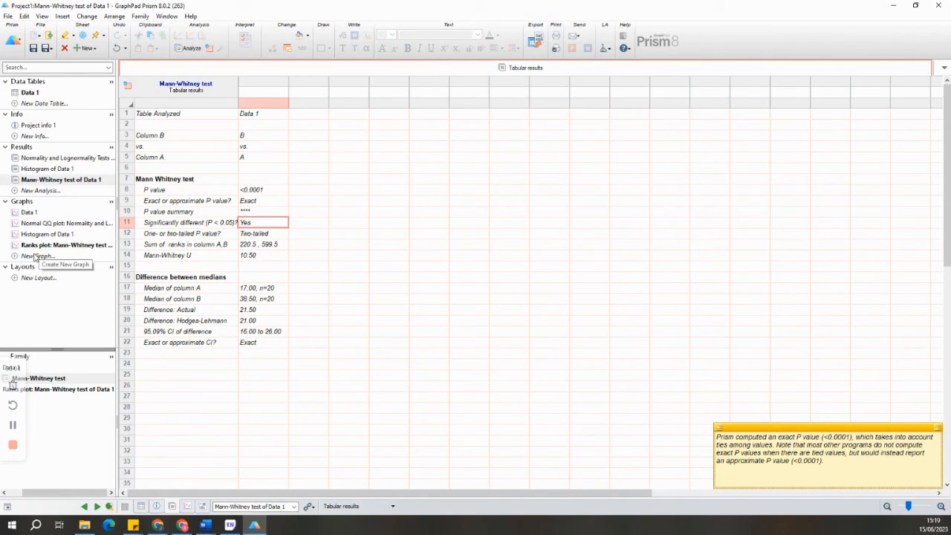
Display 'Ranks plot: Mann-Whitney test of Data 1' from the Graphs section.
click(65, 244)
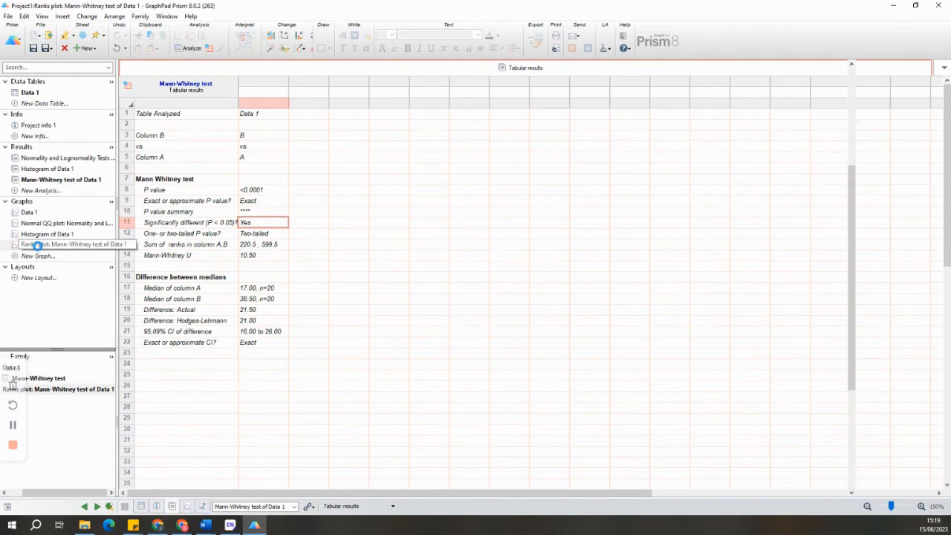
click(72, 243)
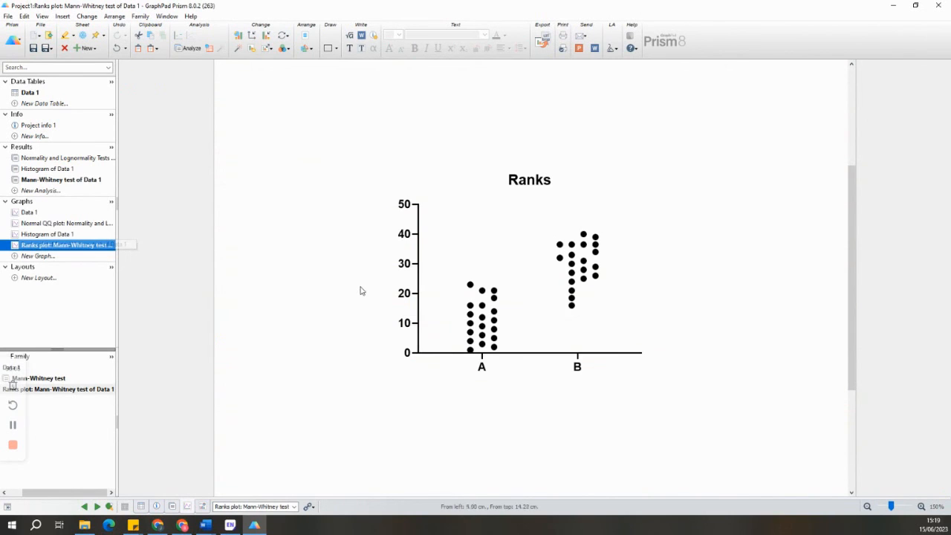